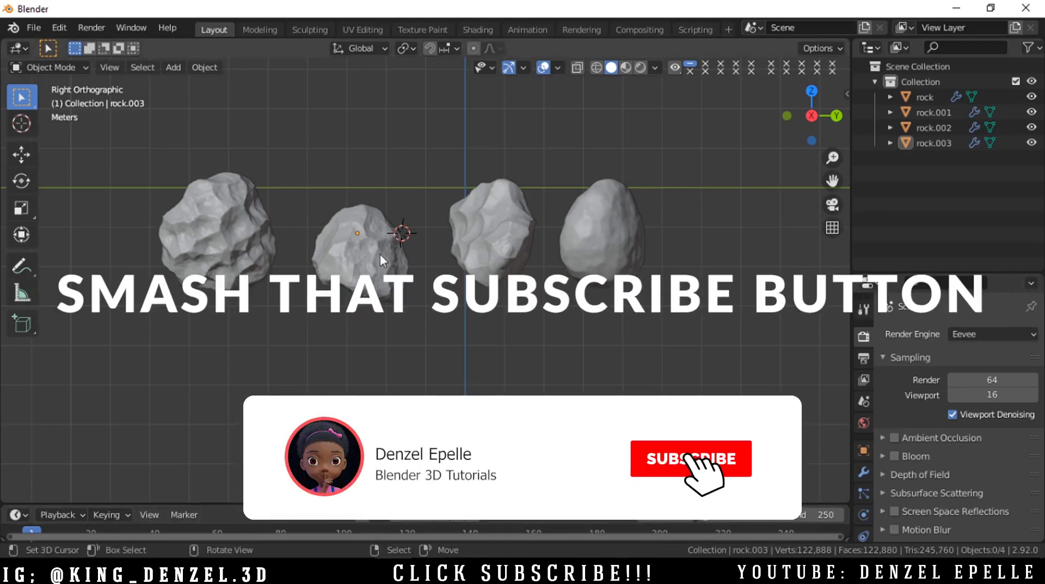
# Step: Start a new General scene from the File menu, discarding the unsaved rock file
pyautogui.click(35, 27)
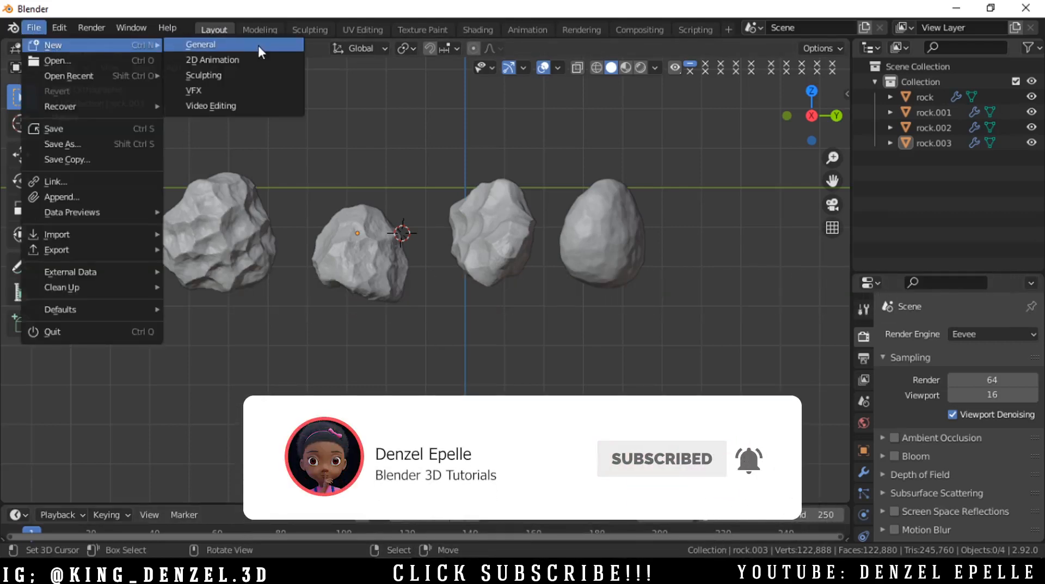
pyautogui.click(200, 44)
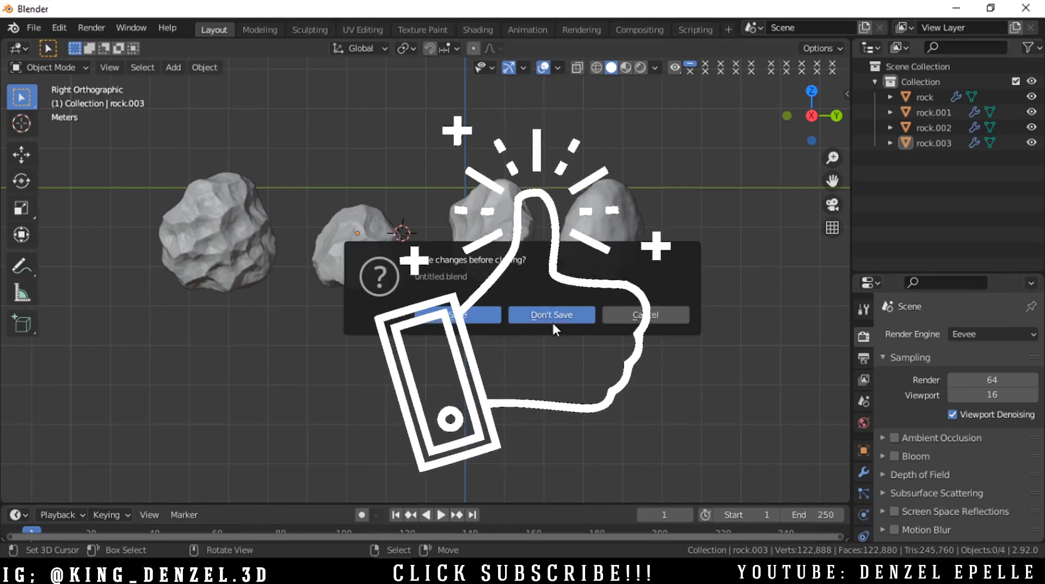
pyautogui.click(552, 314)
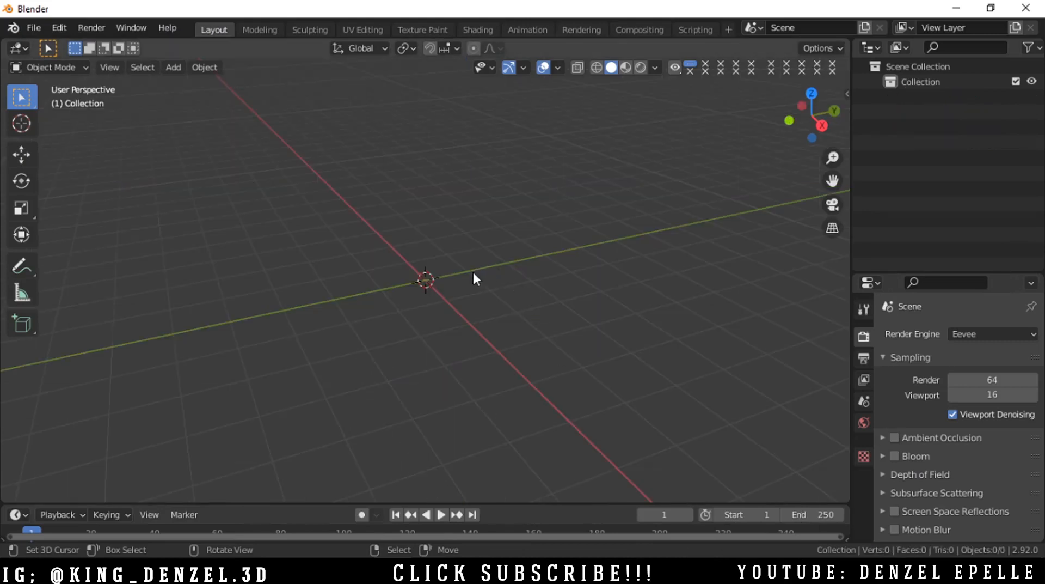
pyautogui.moveTo(327, 319)
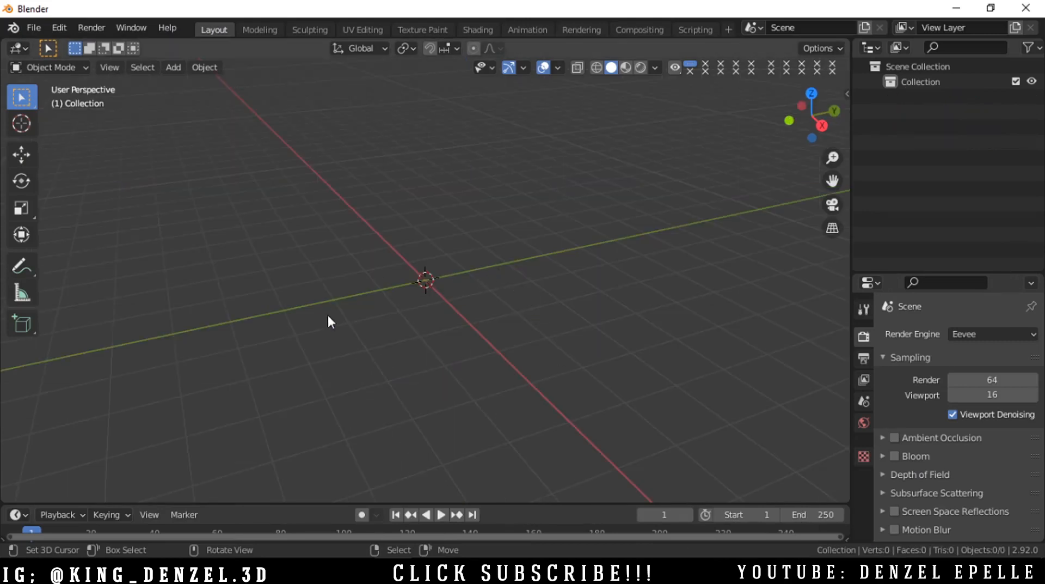
pyautogui.moveTo(492, 204)
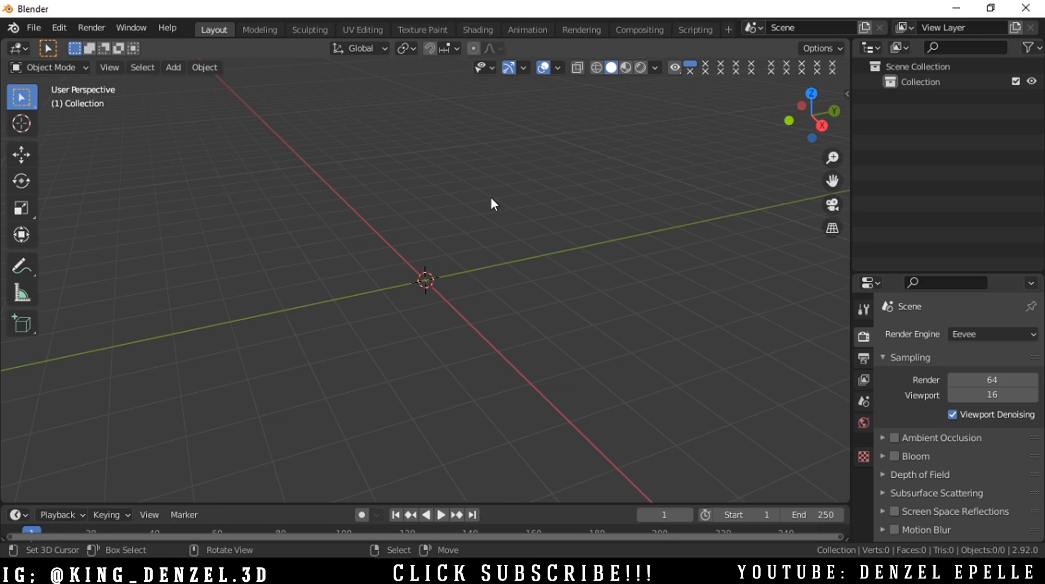
pyautogui.moveTo(359, 258)
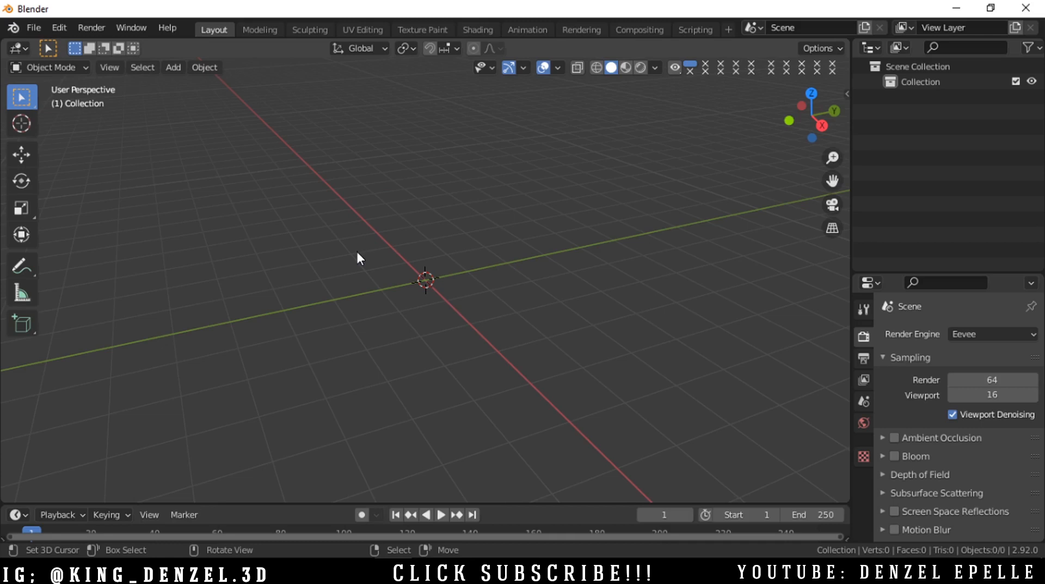
pyautogui.moveTo(372, 217)
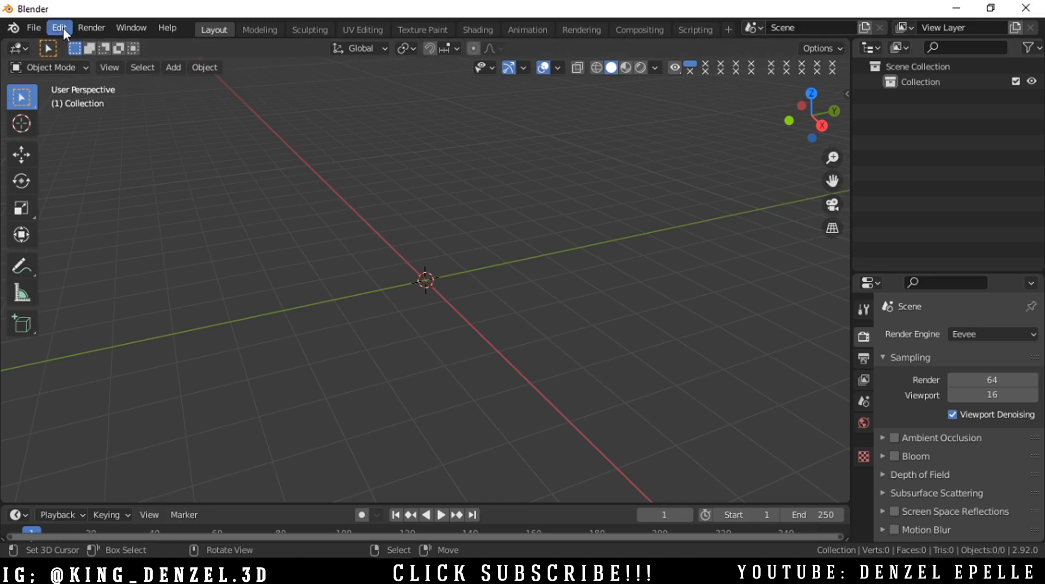
# Step: Enable the Add Mesh: Extra Objects add-on via an 'ext' search and save preferences
pyautogui.click(57, 28)
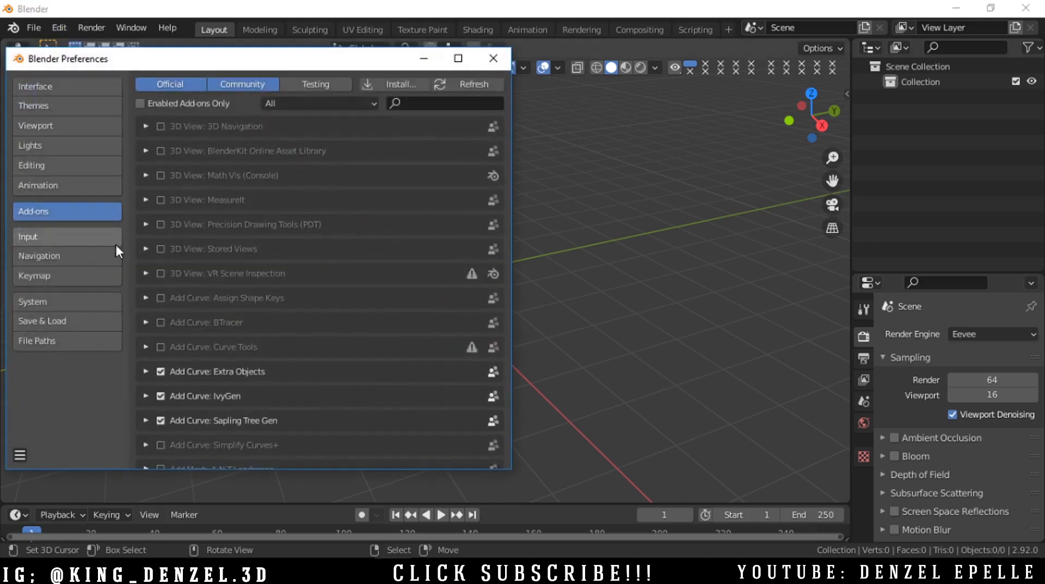
pyautogui.click(444, 104)
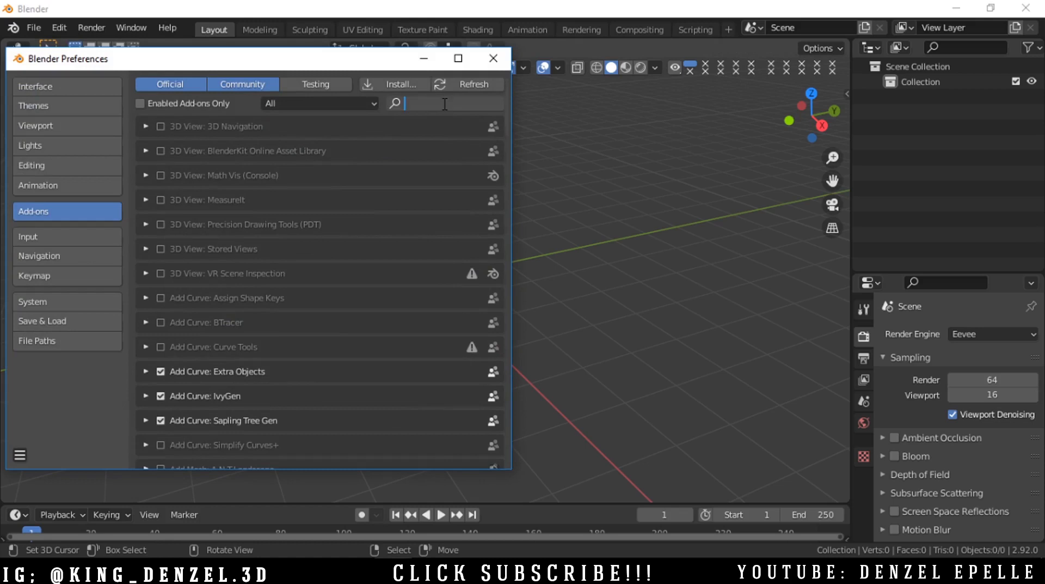
pyautogui.write('ext')
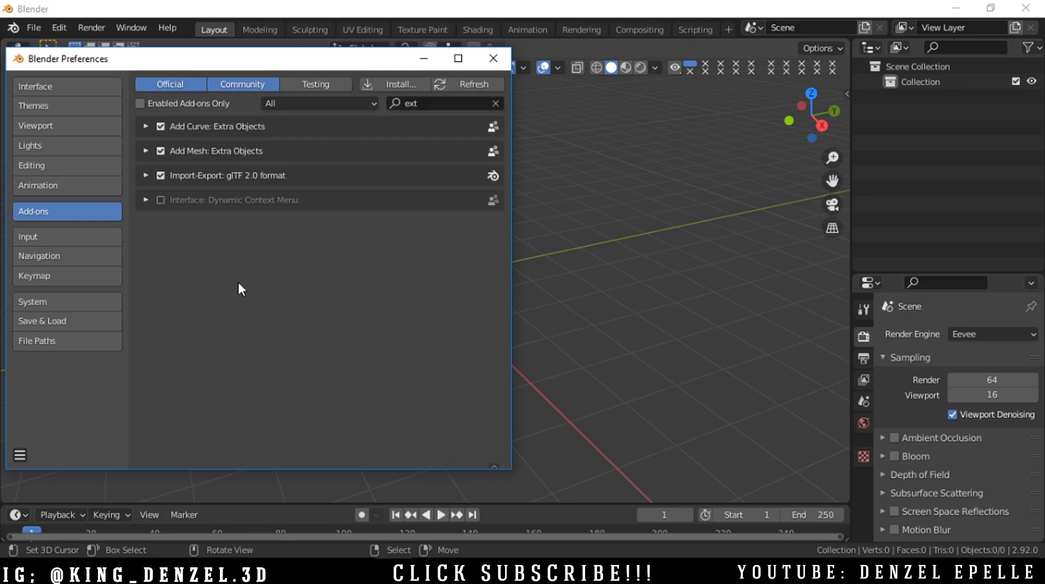
pyautogui.click(160, 151)
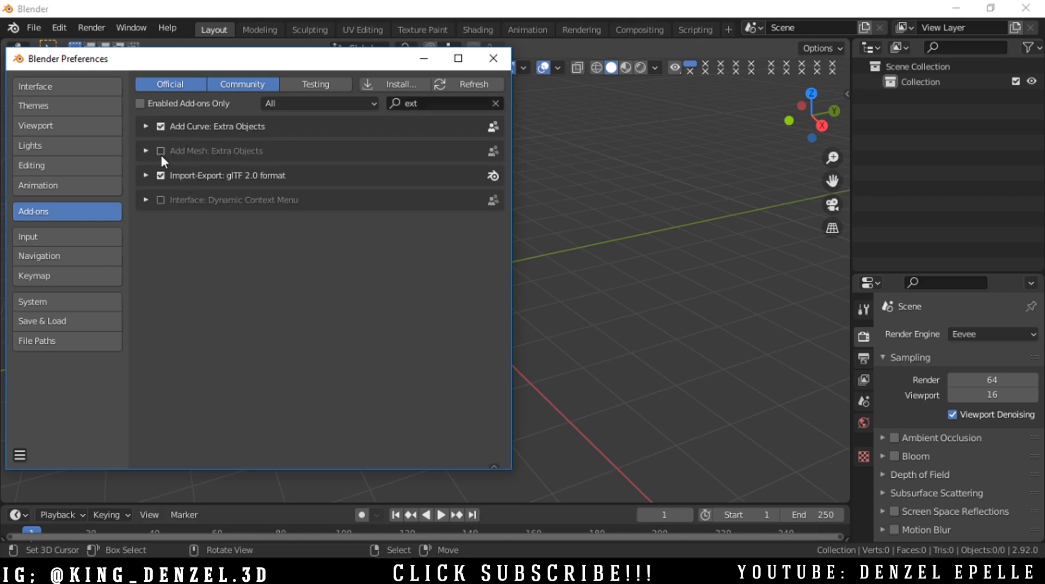
pyautogui.click(160, 151)
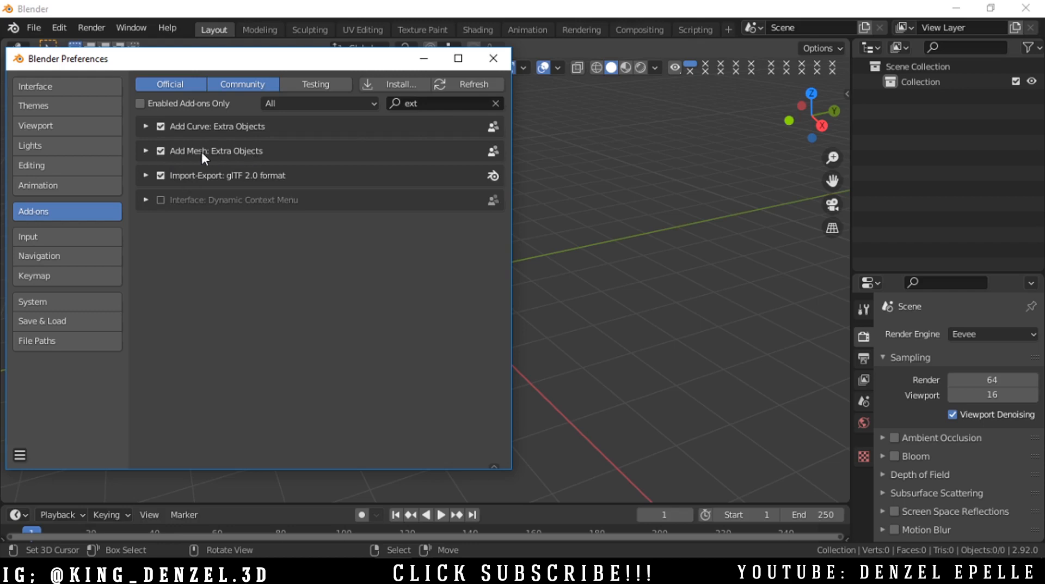
pyautogui.moveTo(197, 189)
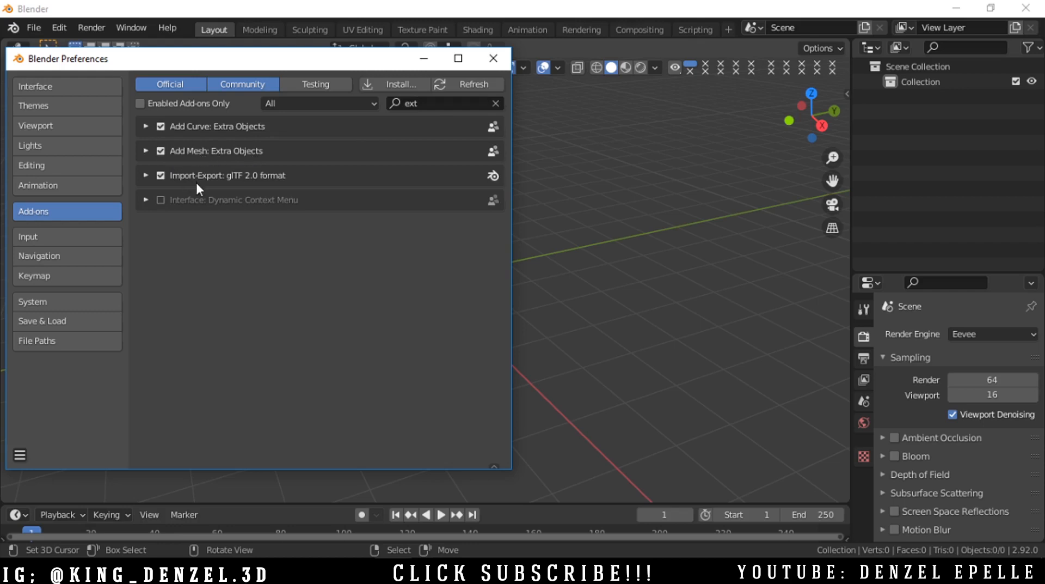
pyautogui.click(20, 454)
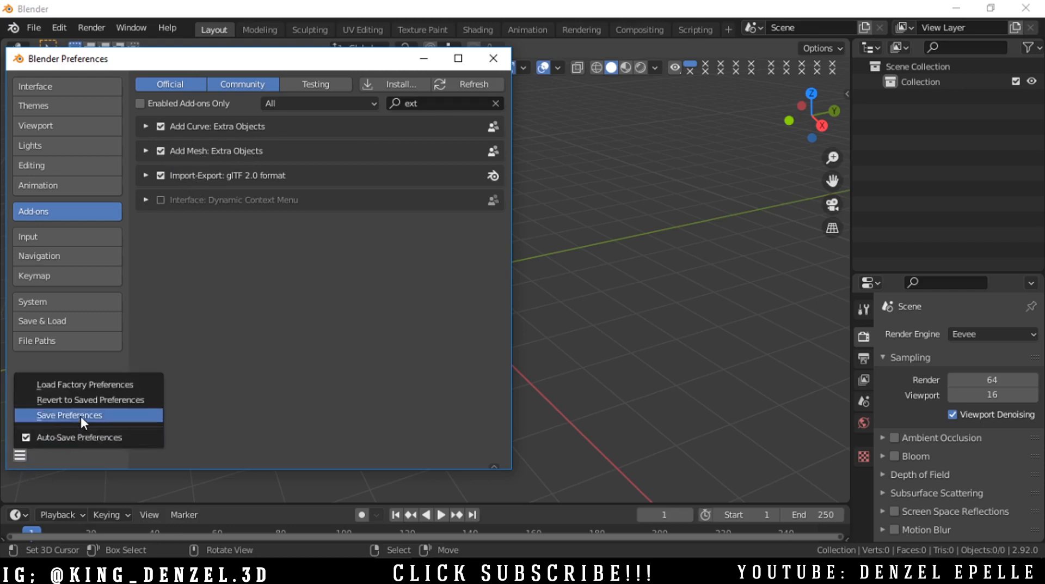
pyautogui.click(69, 415)
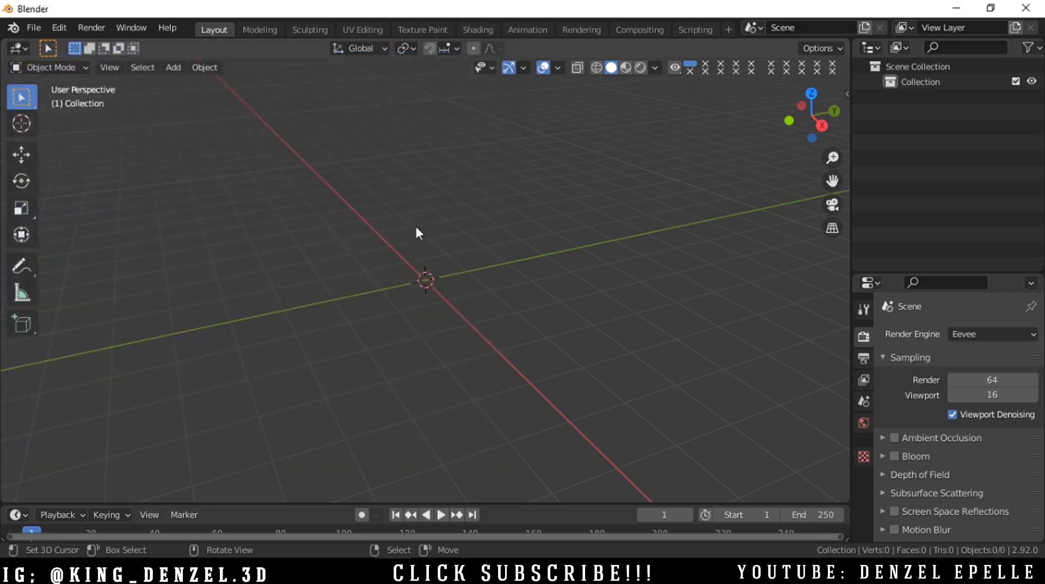
# Step: Add a rock from Add > Mesh > Rock Generator
pyautogui.click(173, 68)
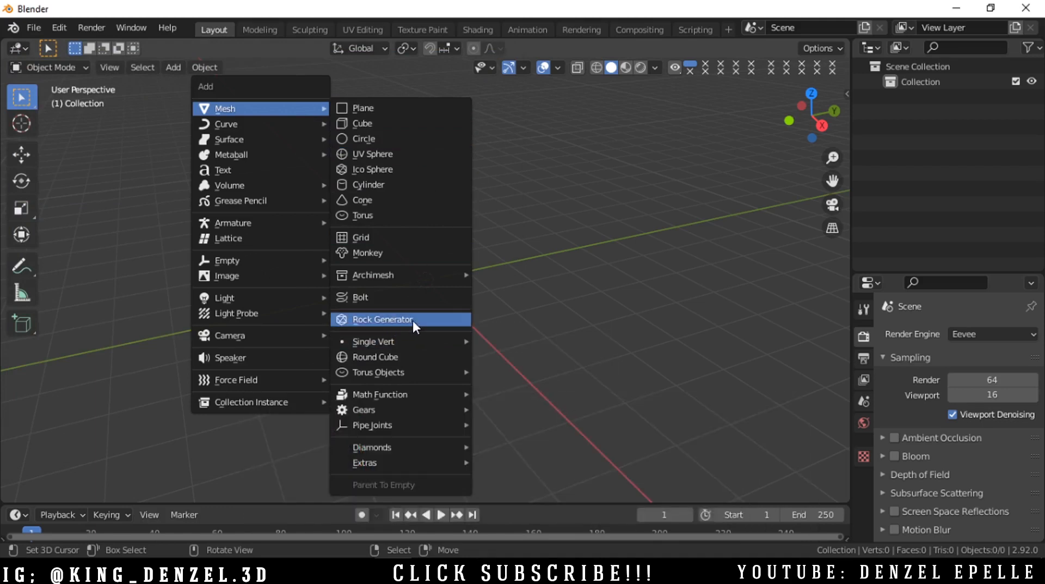
pyautogui.click(381, 319)
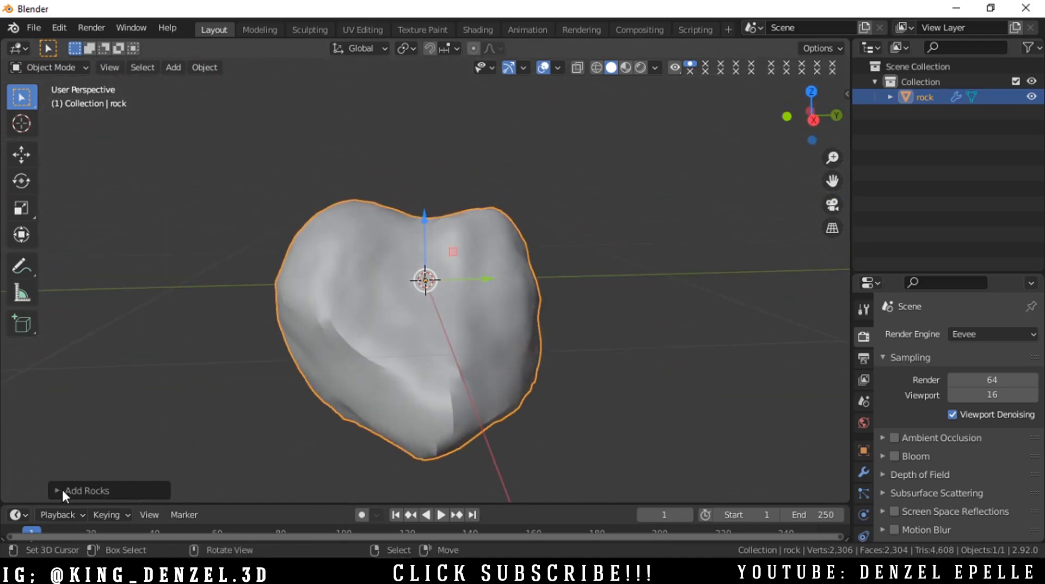
# Step: Set Number of rocks to 3 in the Add Rocks panel and scroll its settings
pyautogui.click(87, 490)
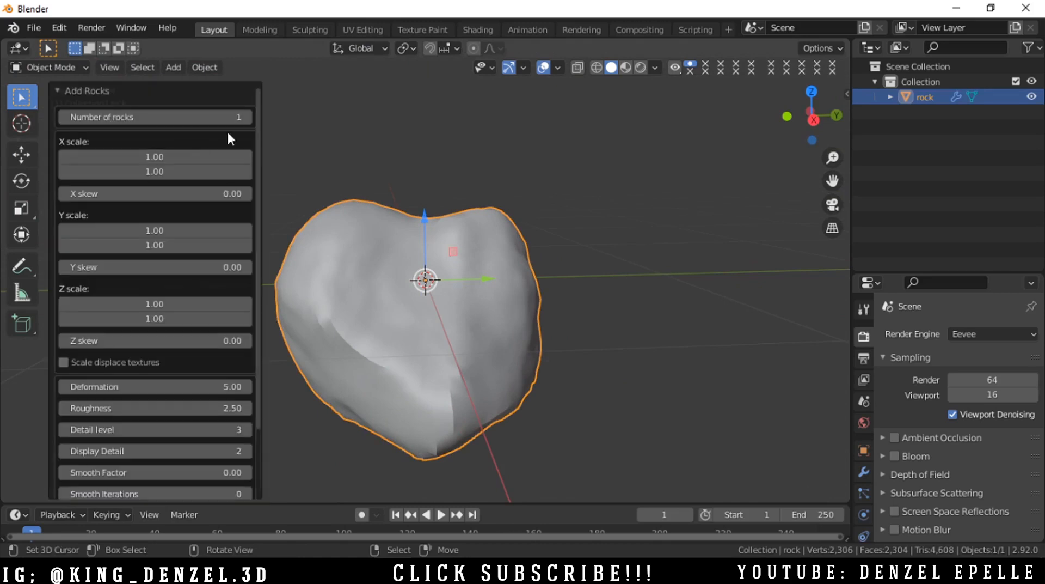
pyautogui.write('3')
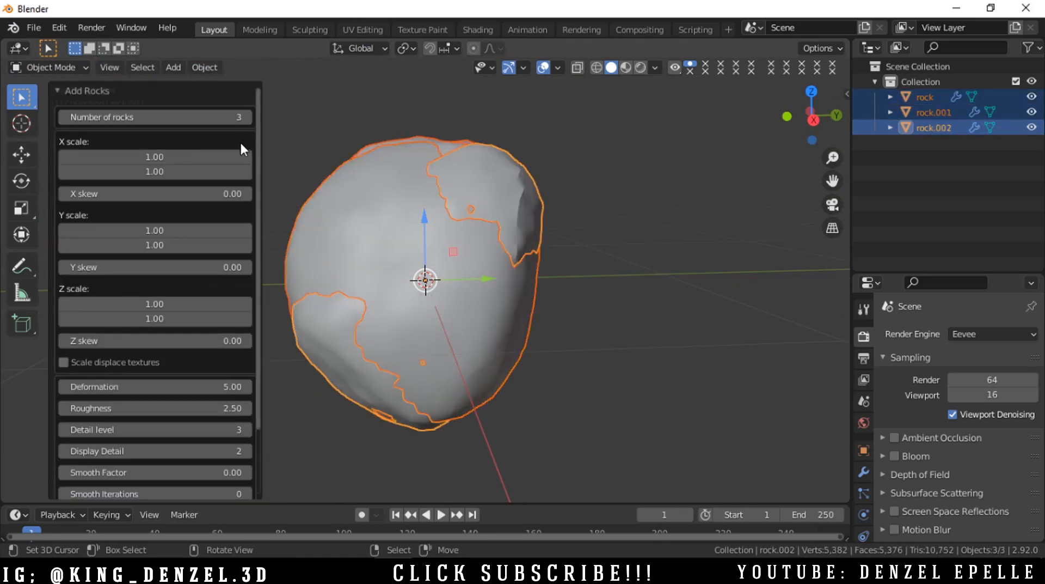
pyautogui.scroll(-3)
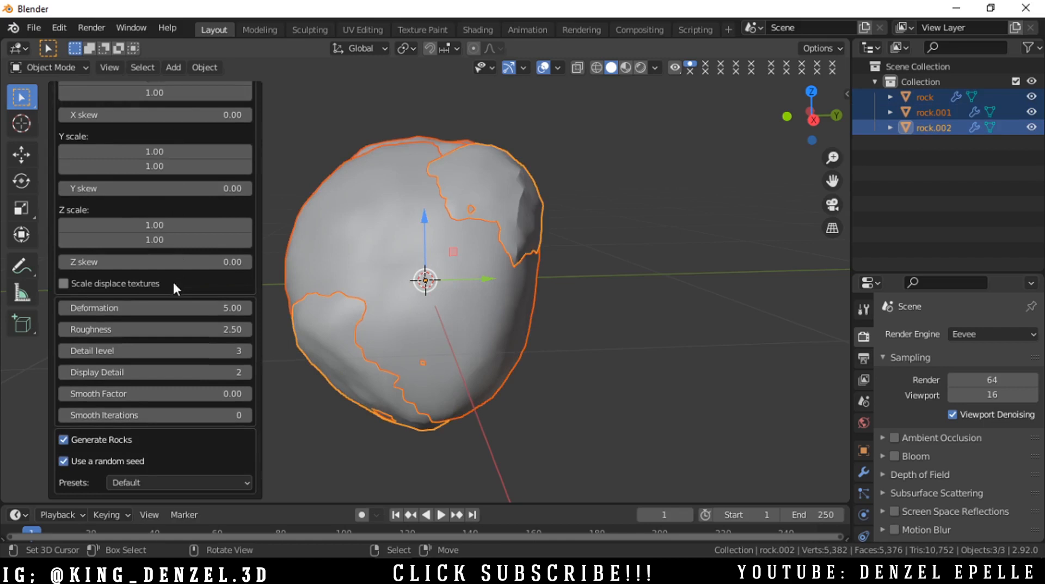
pyautogui.moveTo(251, 322)
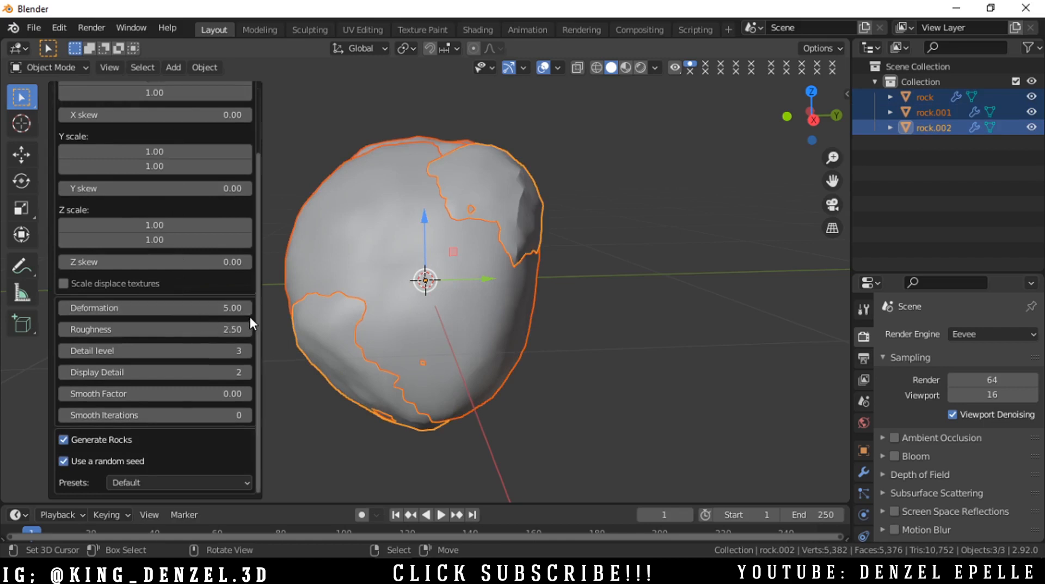
pyautogui.moveTo(131, 393)
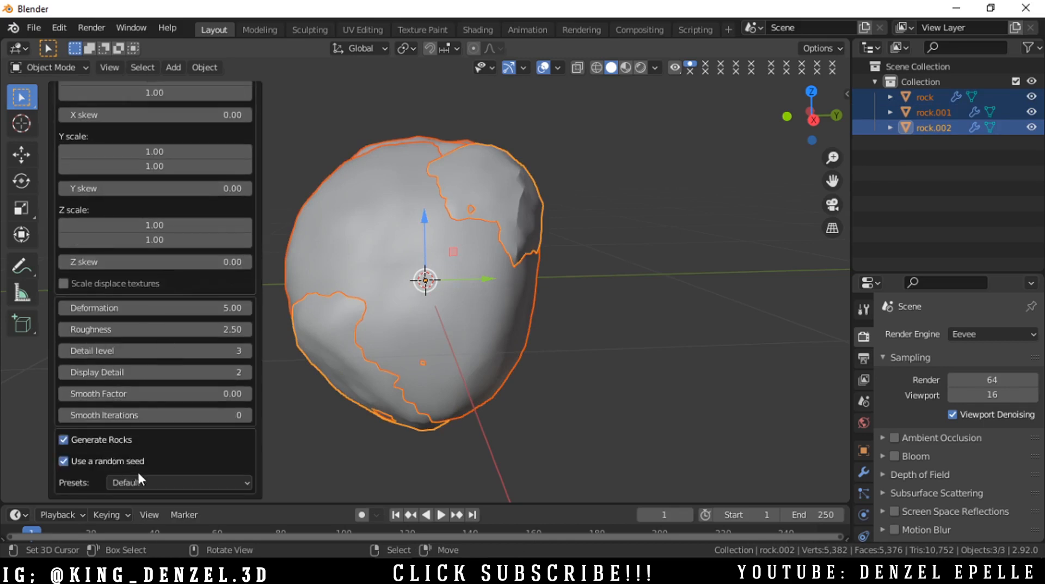
pyautogui.moveTo(141, 480)
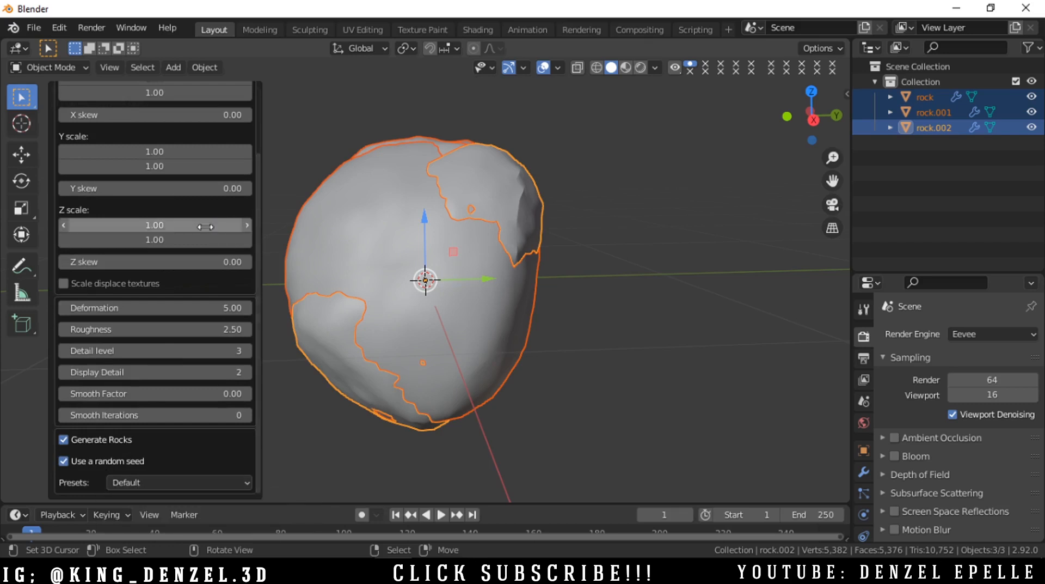
pyautogui.moveTo(180, 394)
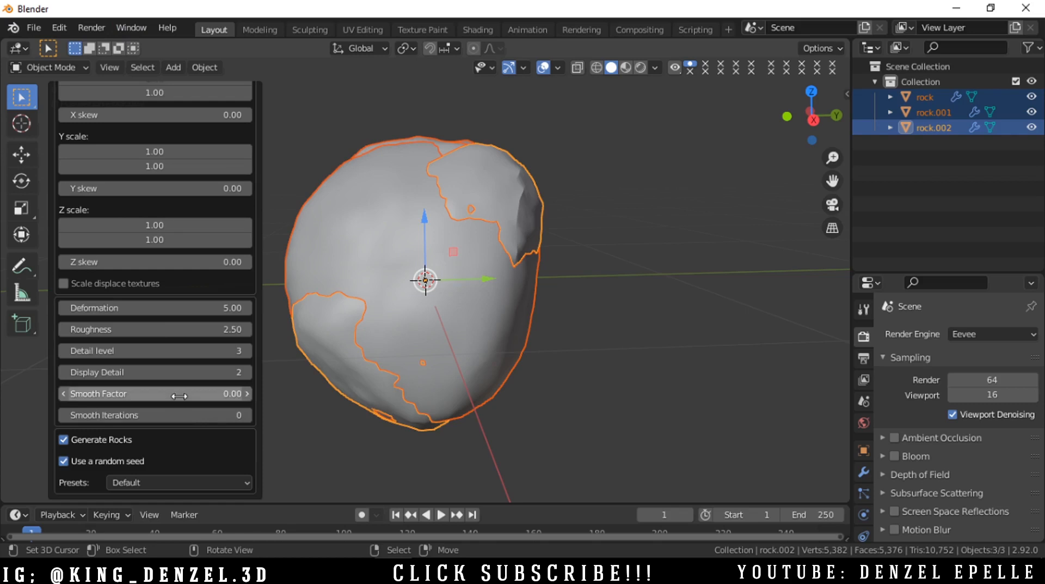
# Step: Choose the Asteroid preset from the Add Rocks presets list
pyautogui.click(179, 483)
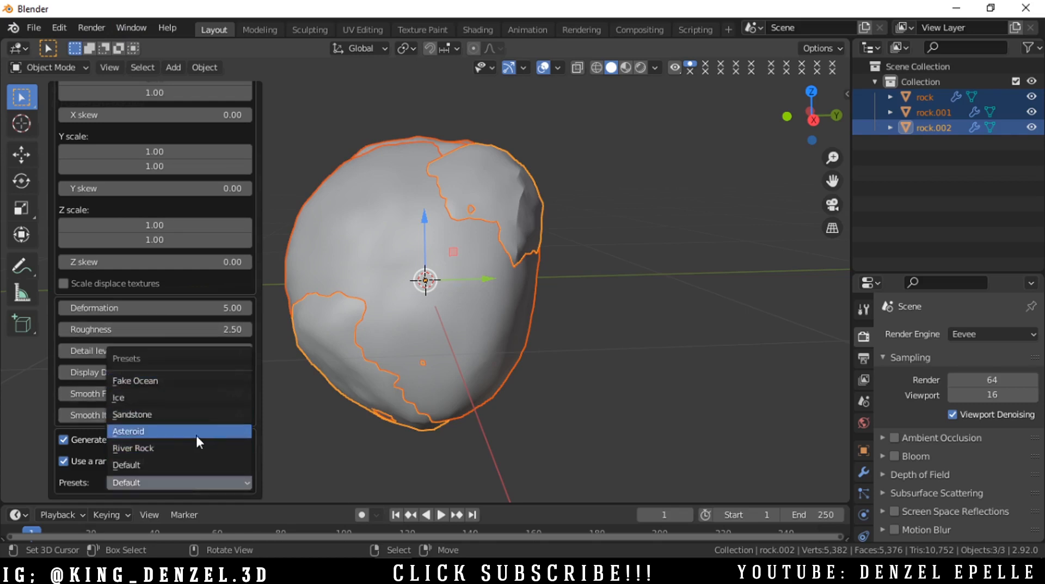
pyautogui.moveTo(179, 436)
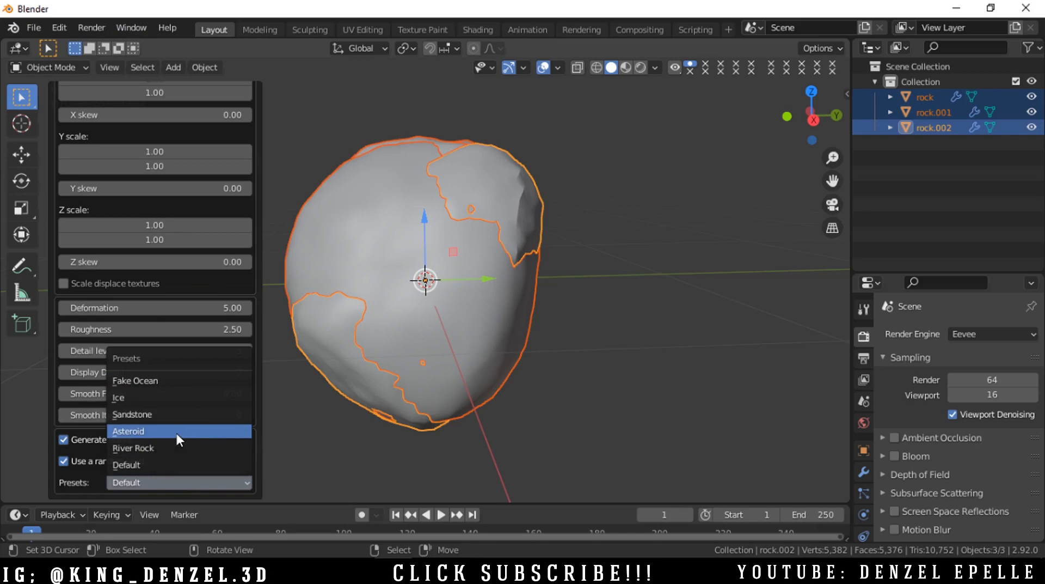
pyautogui.click(129, 430)
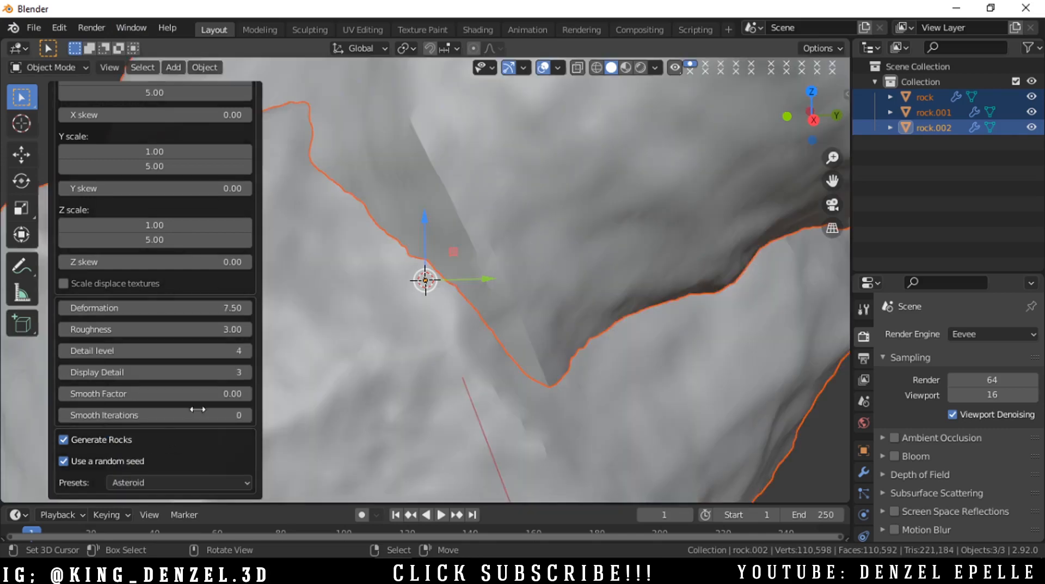